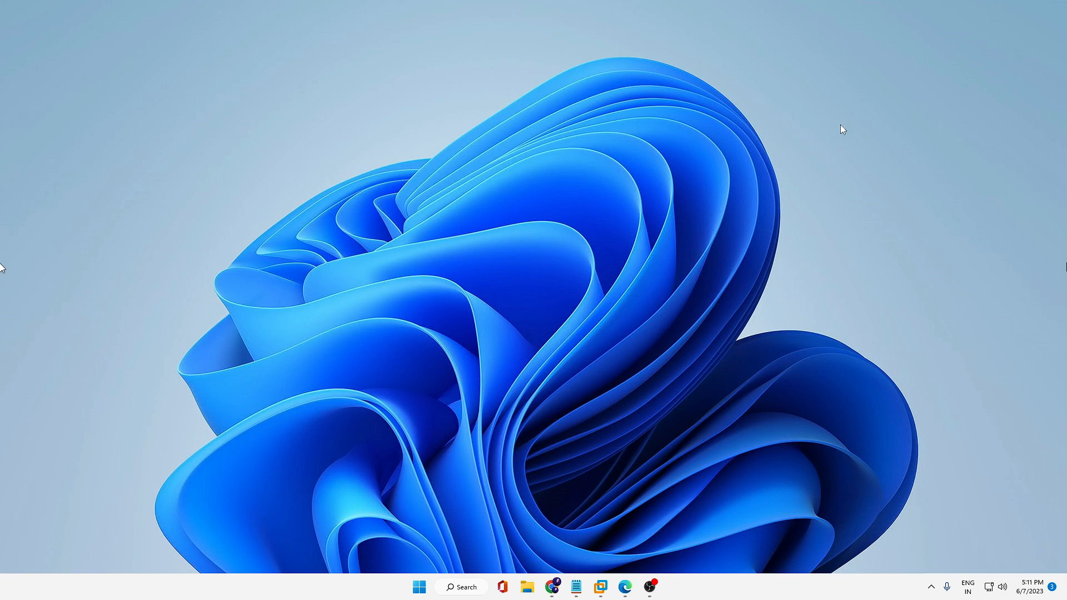
mouse_move(5, 316)
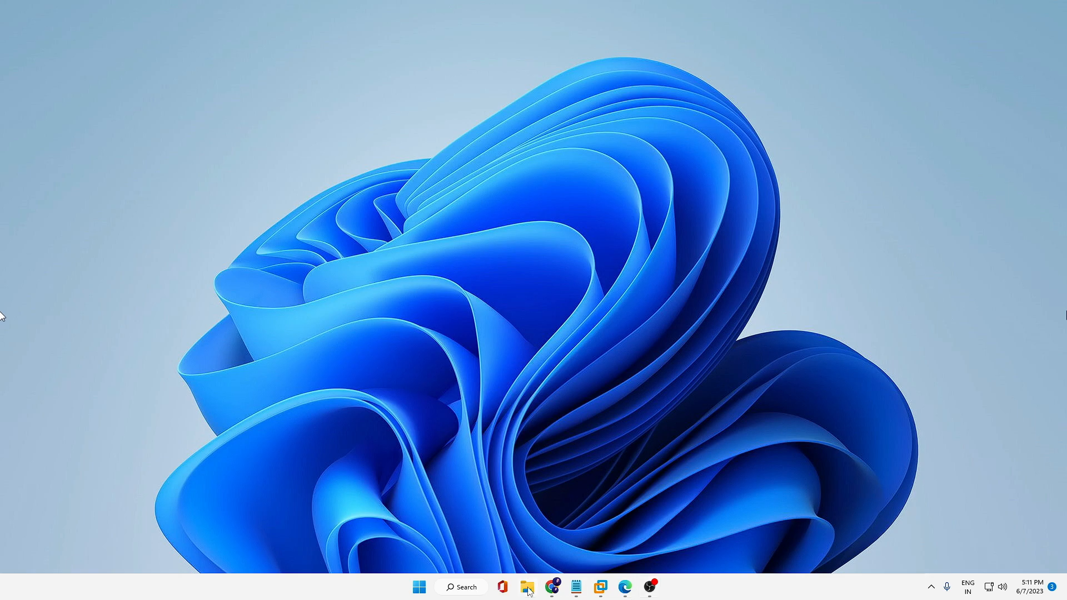
- Browse the folders on Local Disk (C:) in File Explorer, then launch Windows Settings
left_click(527, 586)
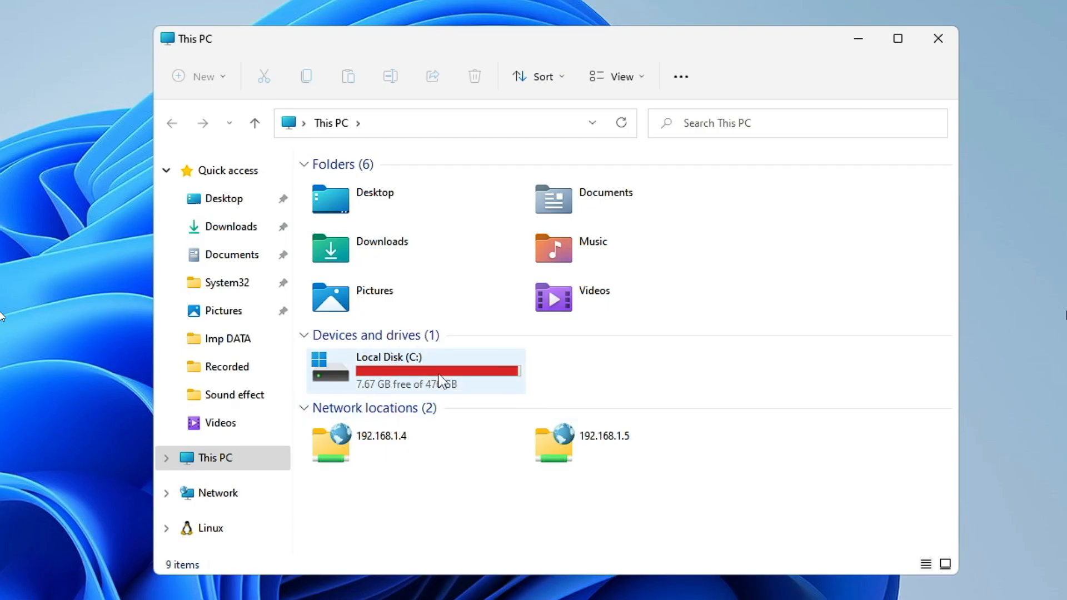
double_click(388, 370)
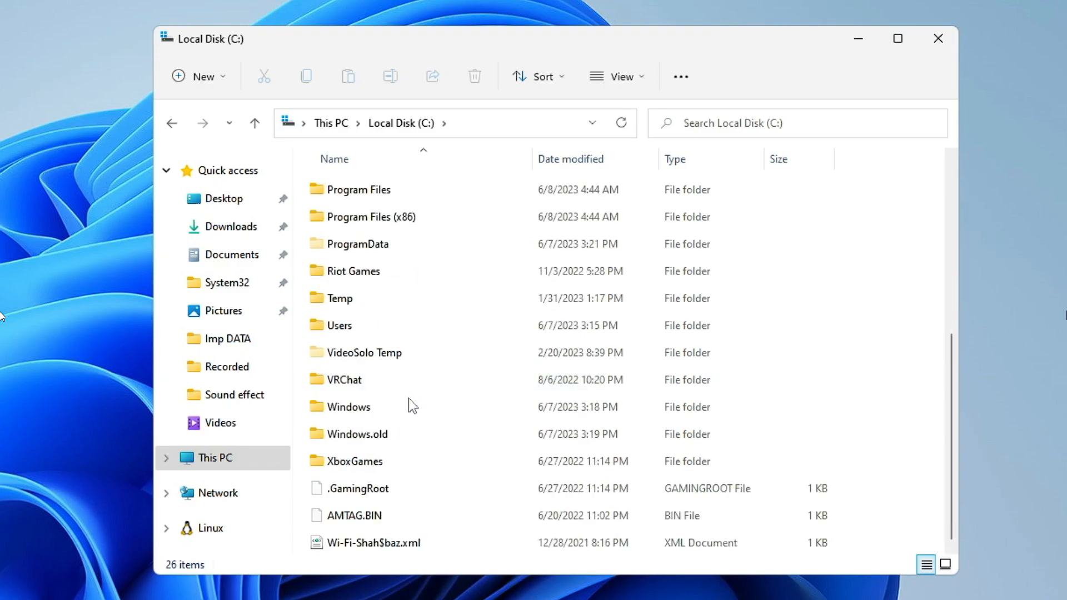
mouse_move(388, 439)
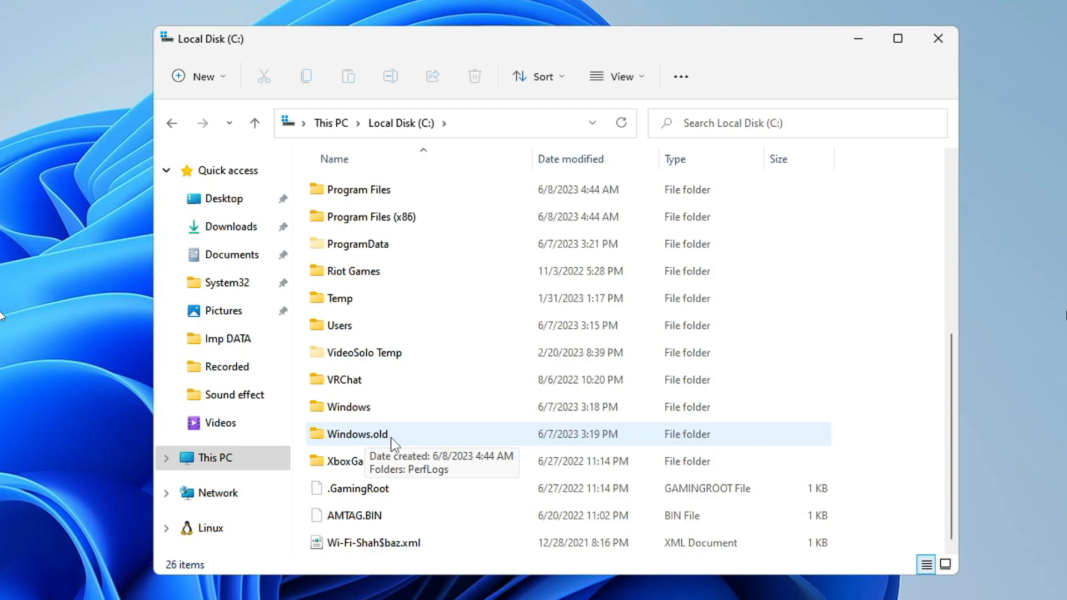
mouse_move(398, 440)
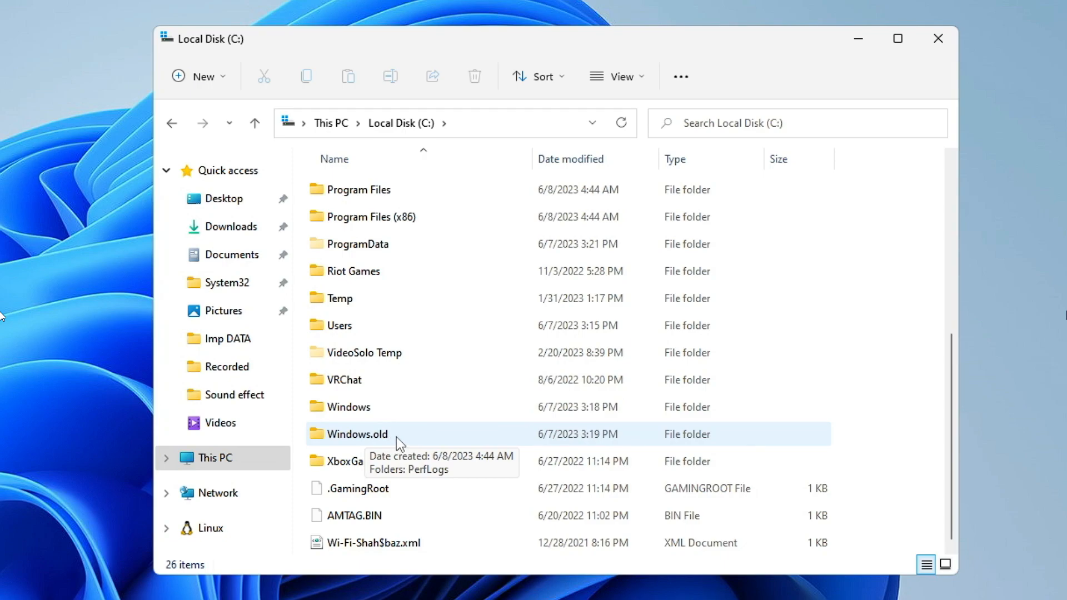
mouse_move(857, 39)
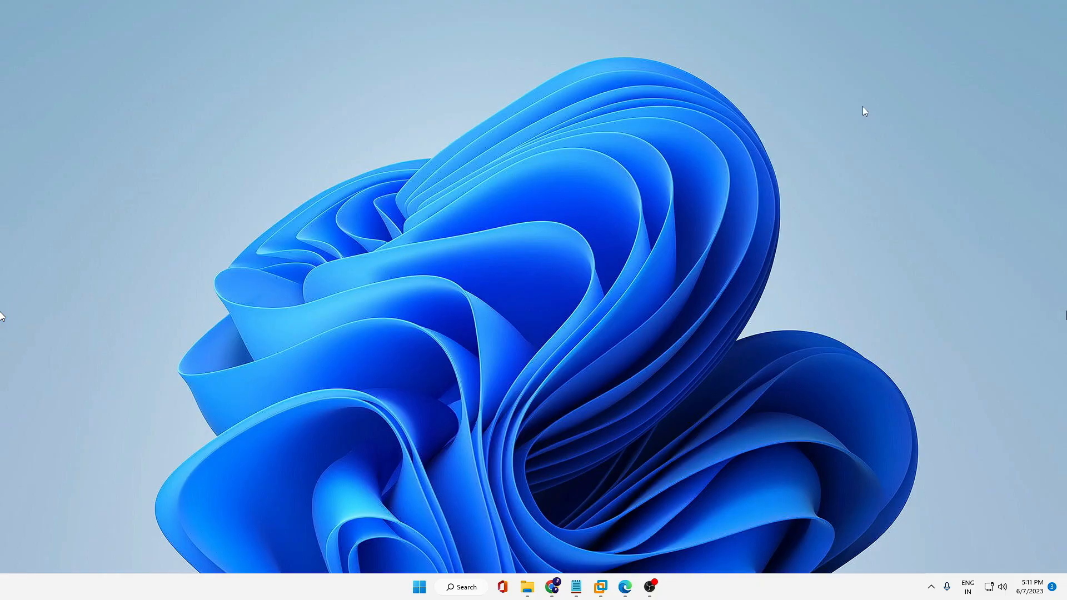
mouse_move(437, 563)
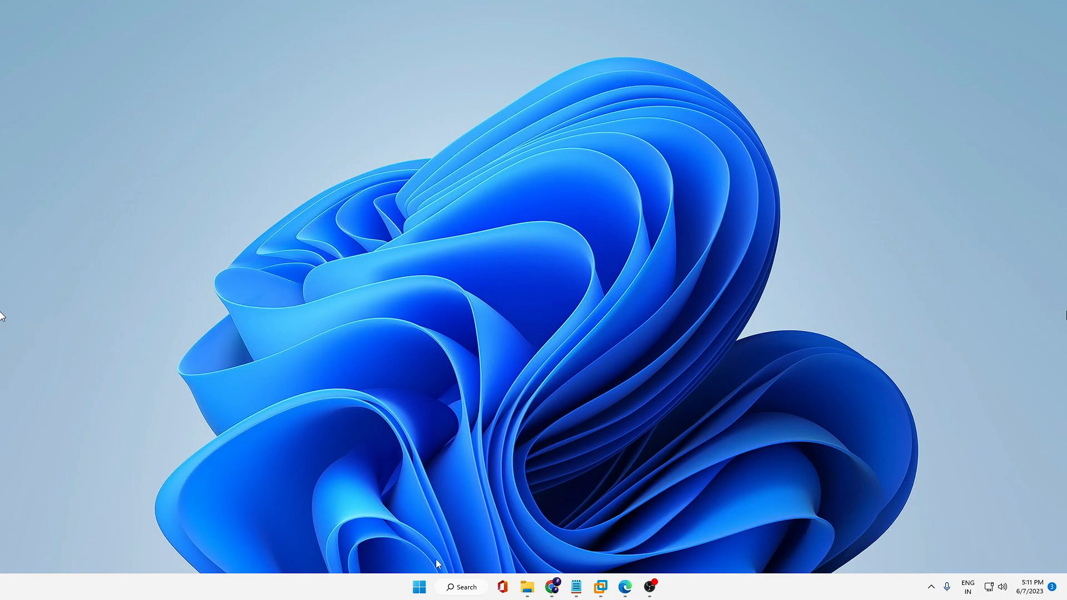
right_click(419, 587)
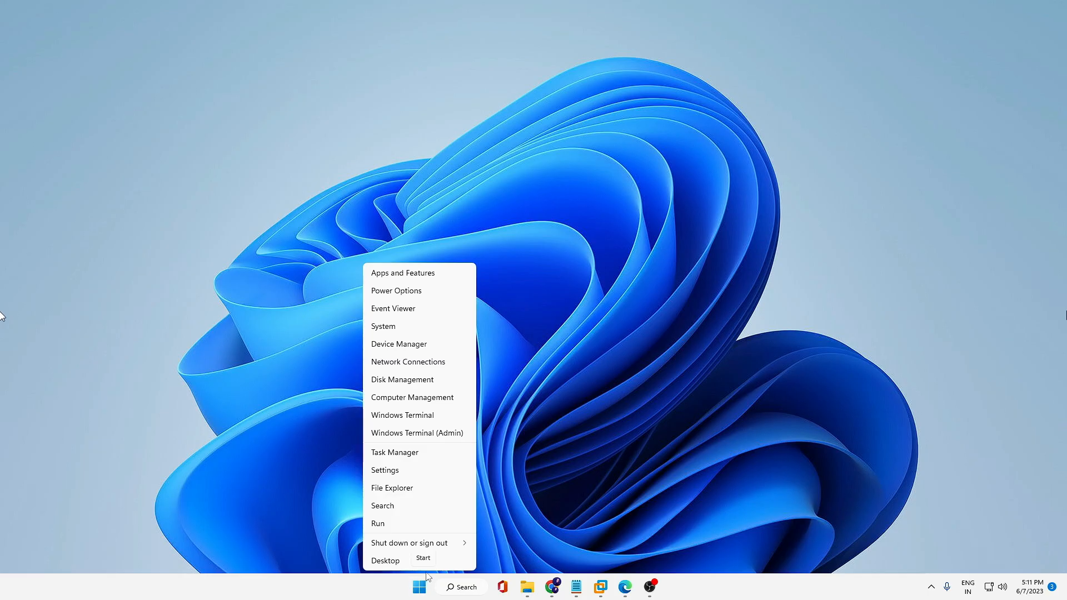
left_click(385, 469)
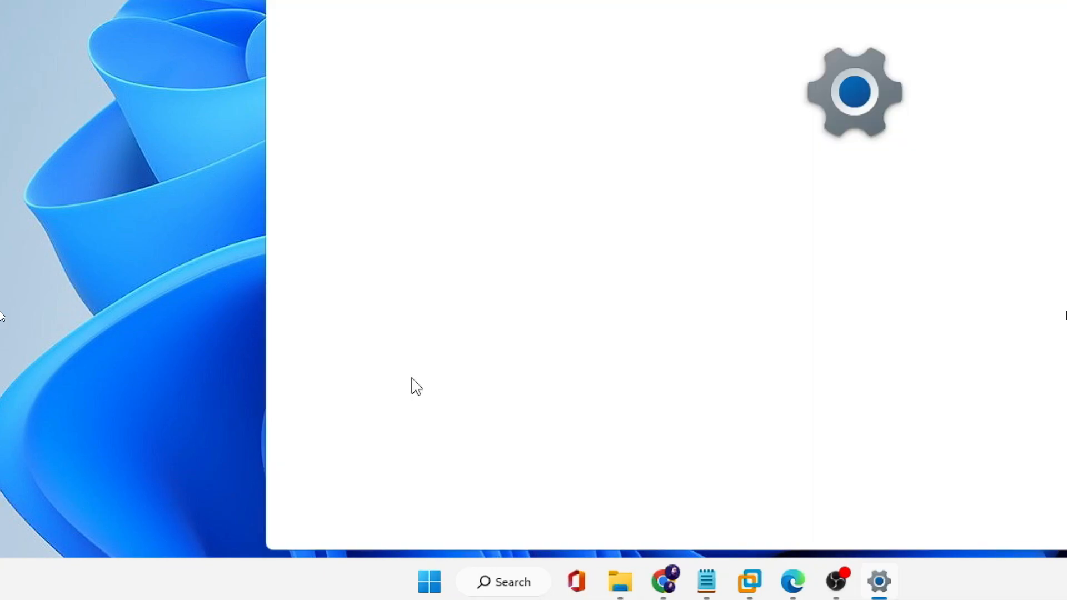
- Open the Storage page for C:, showing 468 GB used of 476 GB
left_click(878, 582)
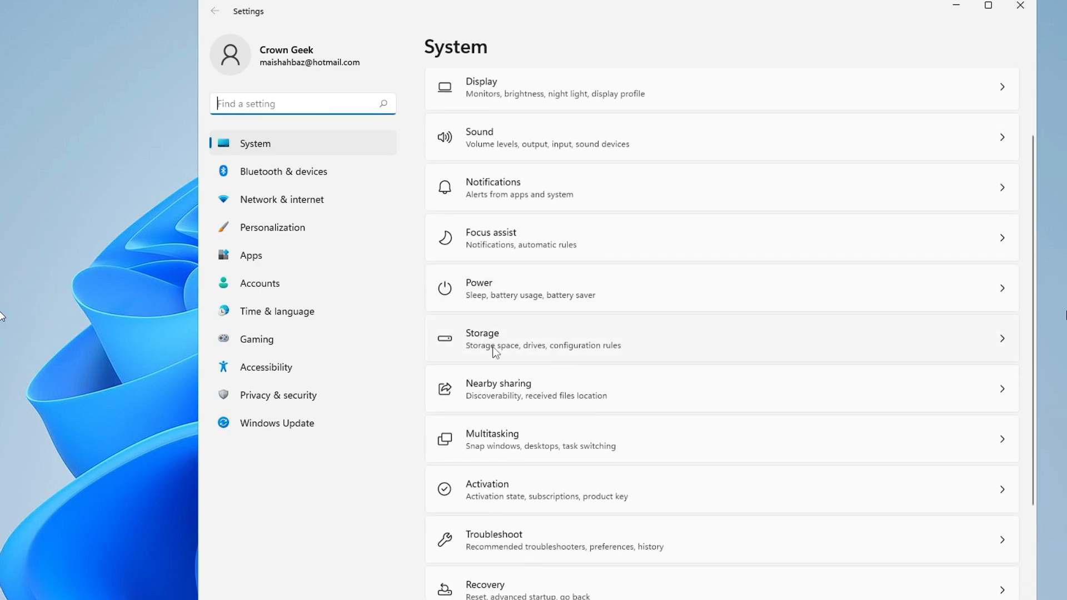
mouse_move(531, 347)
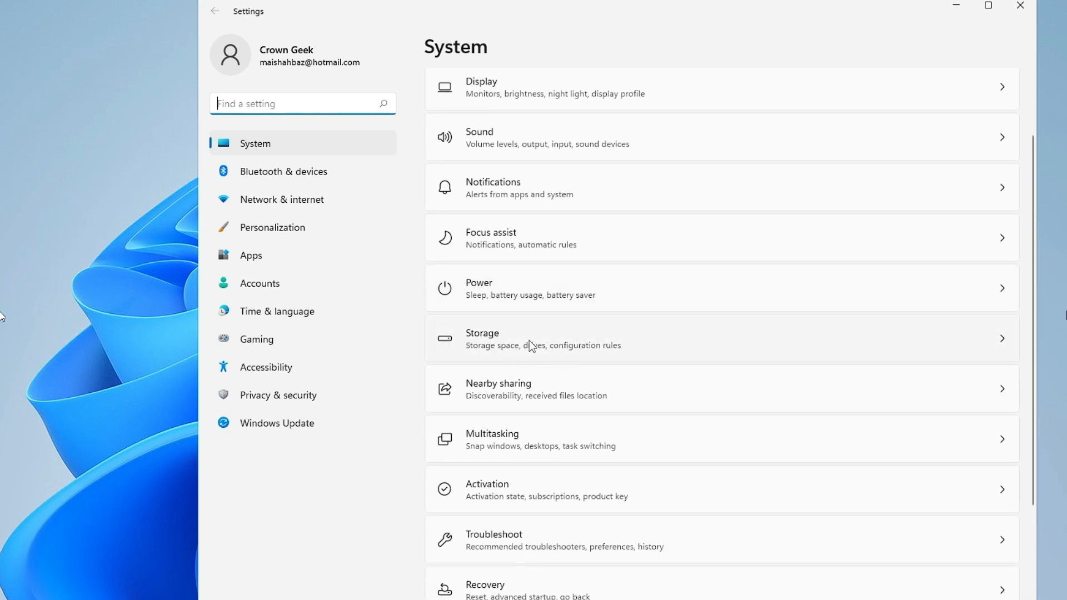
left_click(530, 338)
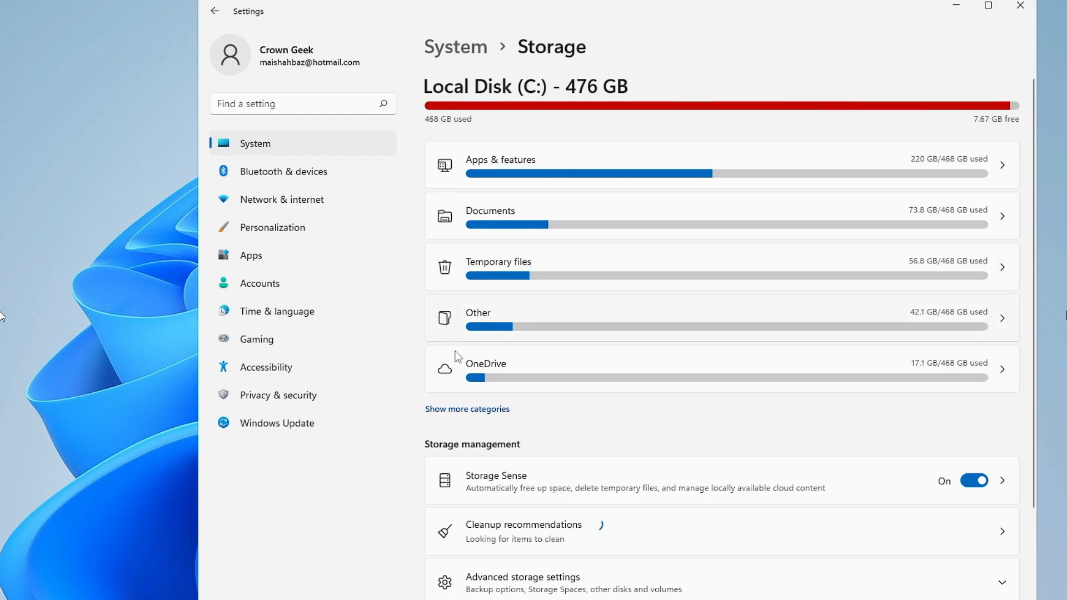
- Open Temporary files and let the scan list items like Downloads and Delivery Optimization Files
left_click(711, 267)
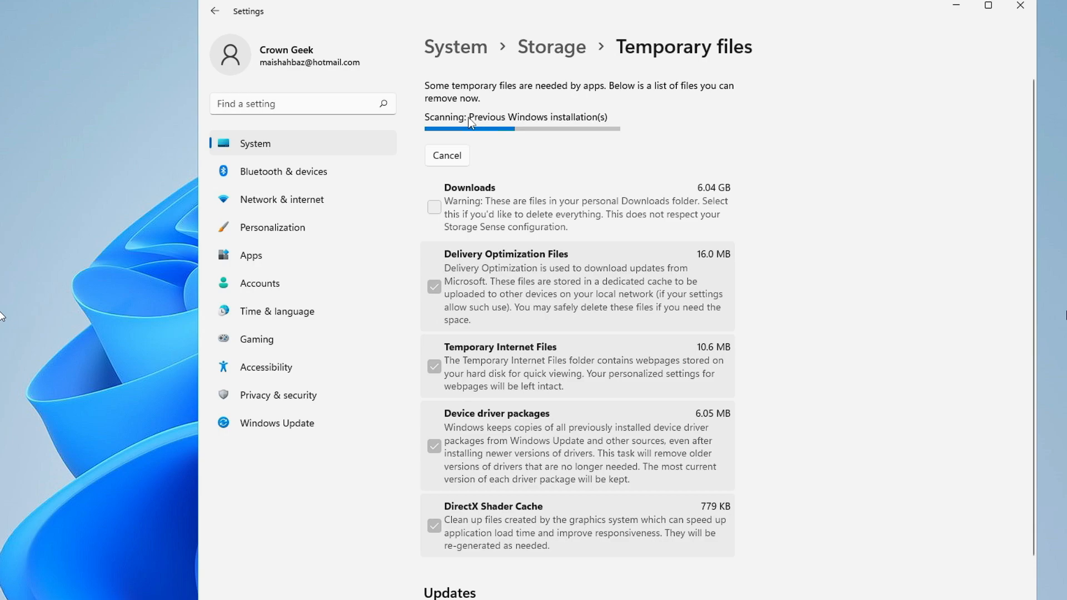
mouse_move(476, 142)
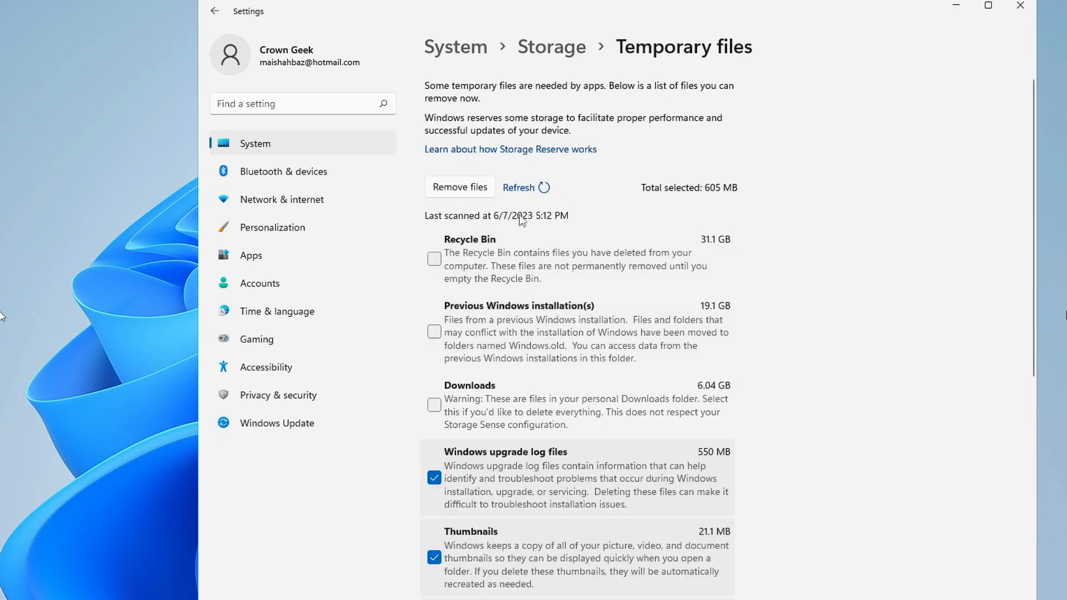
scroll("down", 3)
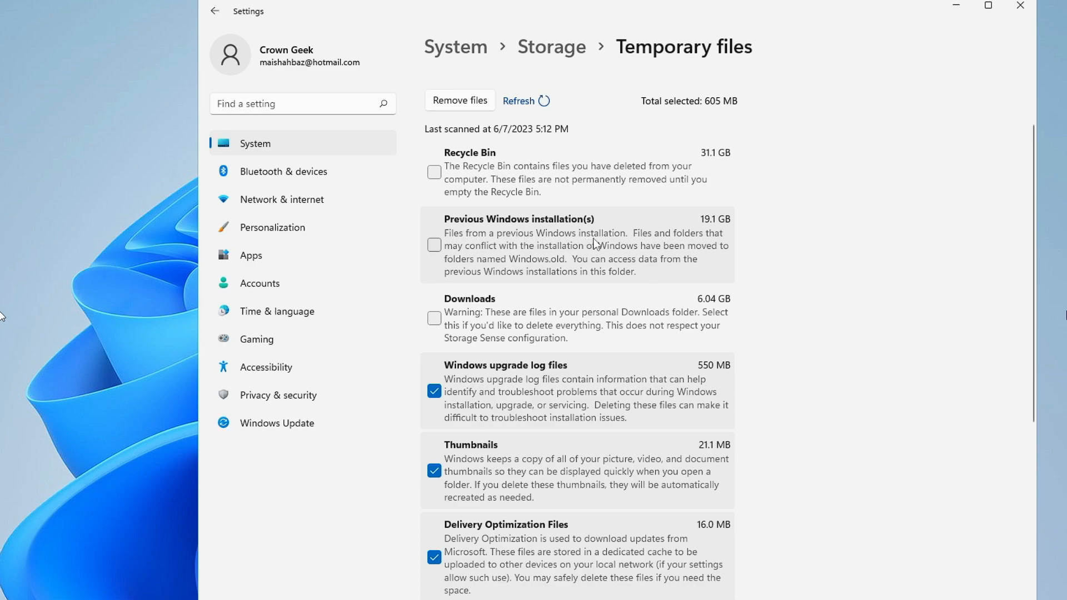
mouse_move(491, 266)
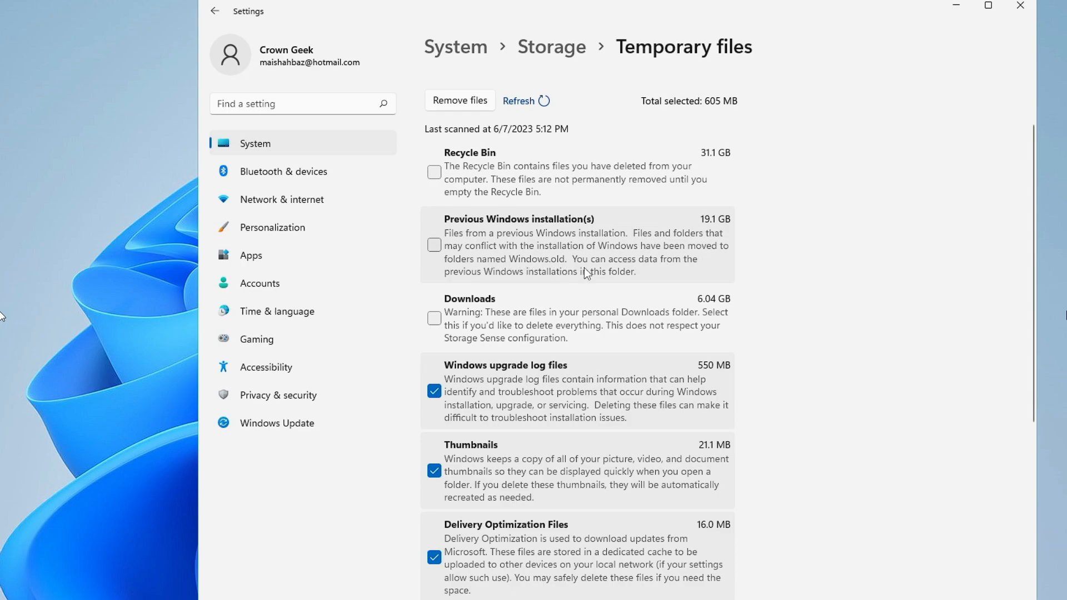
mouse_move(558, 280)
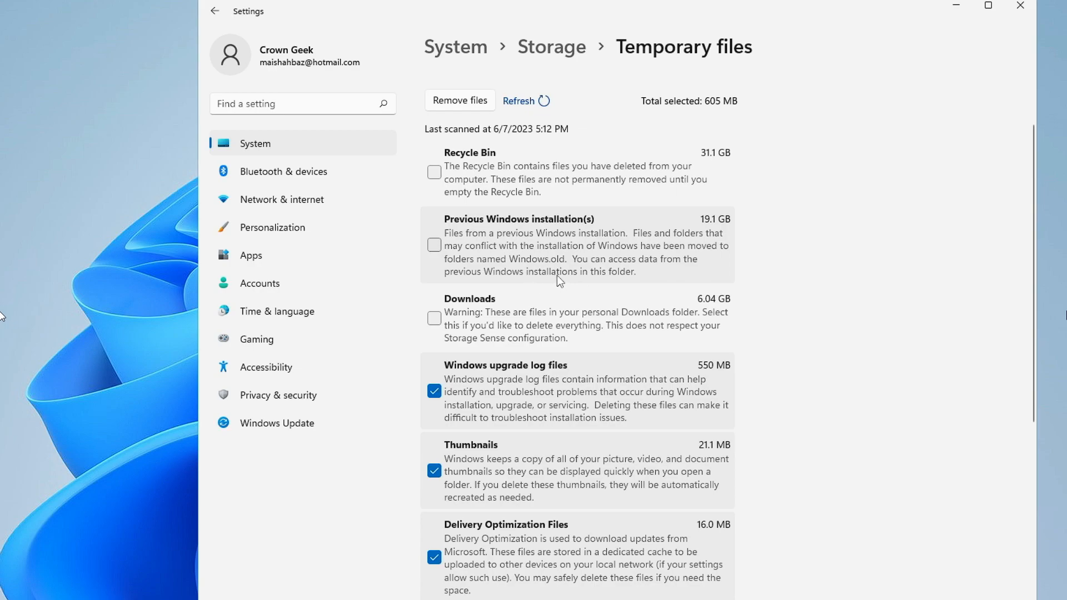
mouse_move(622, 282)
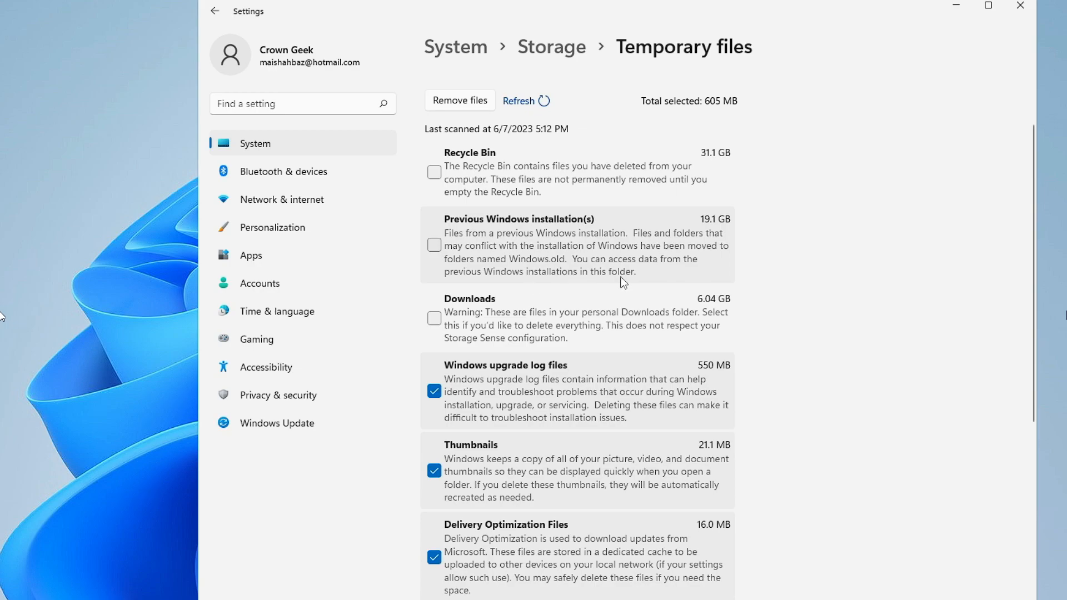
mouse_move(470, 249)
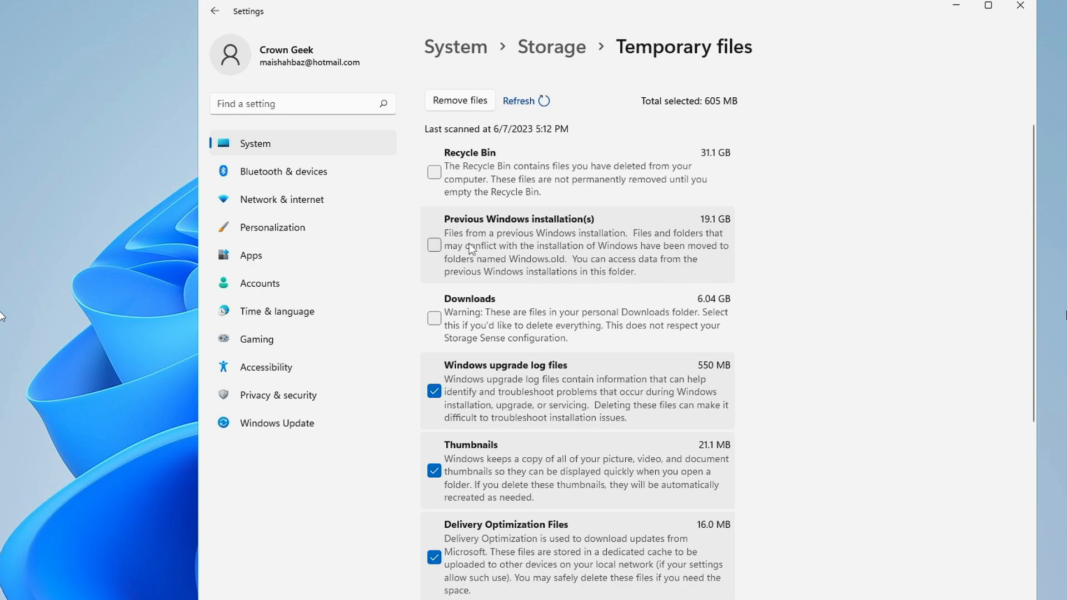
- Tick Previous Windows installation(s) and Recycle Bin for 50.7 GB total, then review the list
left_click(434, 245)
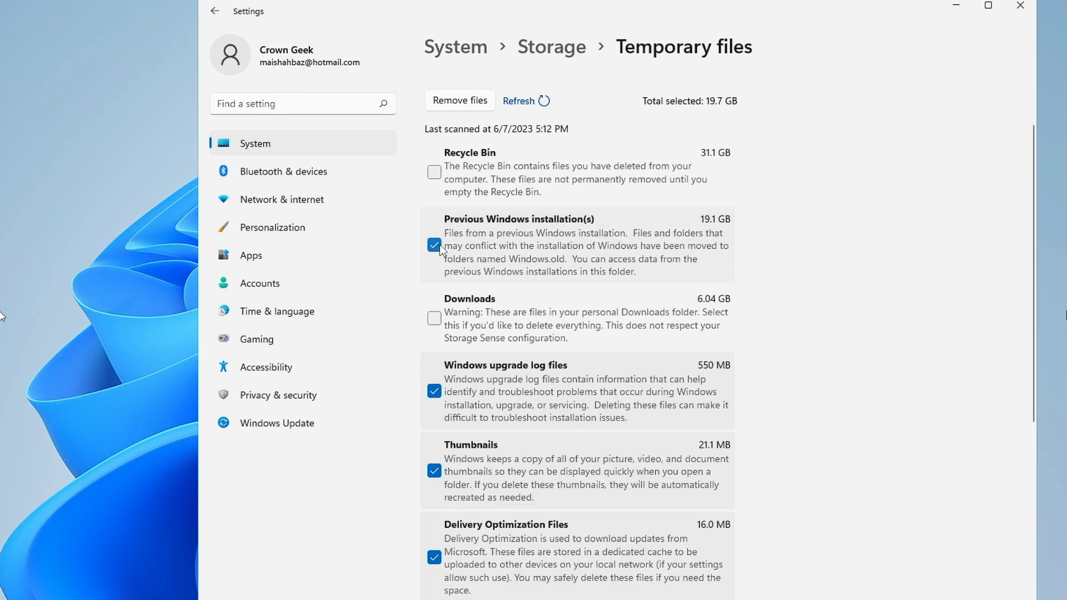
mouse_move(561, 237)
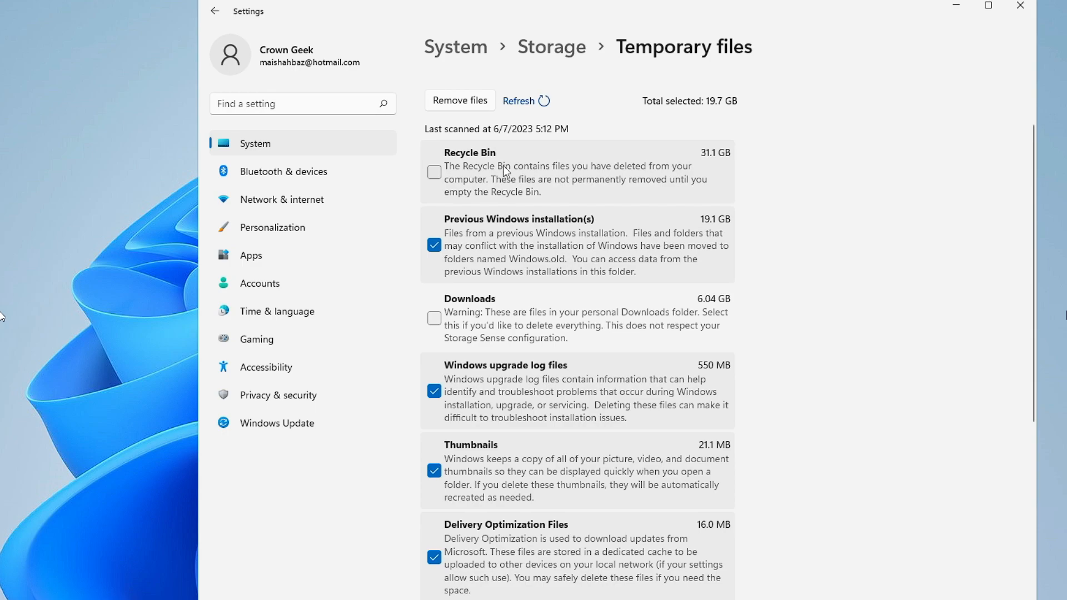
mouse_move(723, 166)
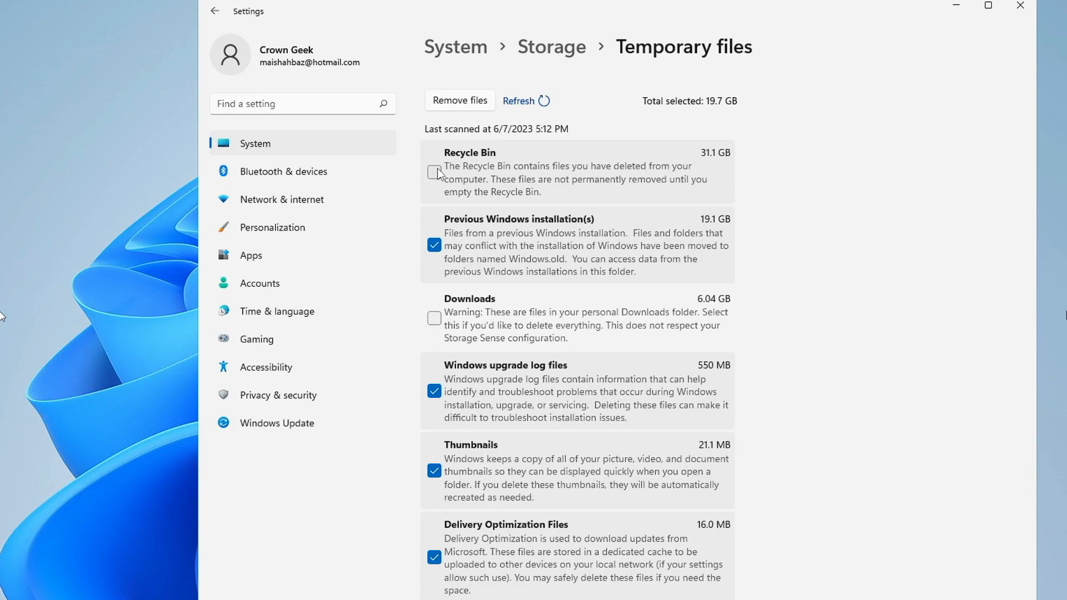
left_click(433, 172)
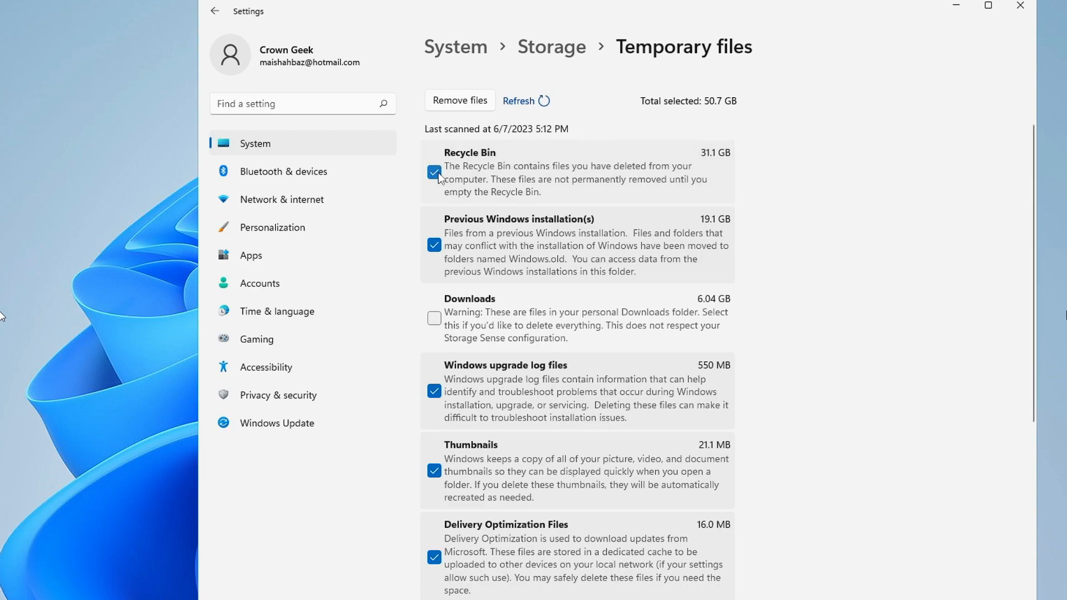
scroll("down", 3)
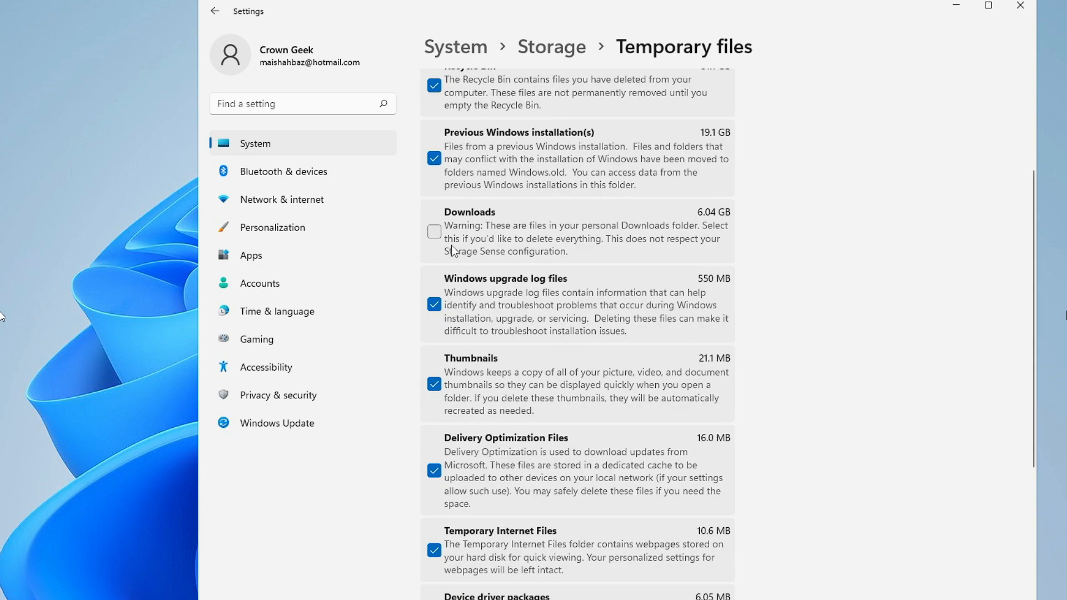
scroll("down", 3)
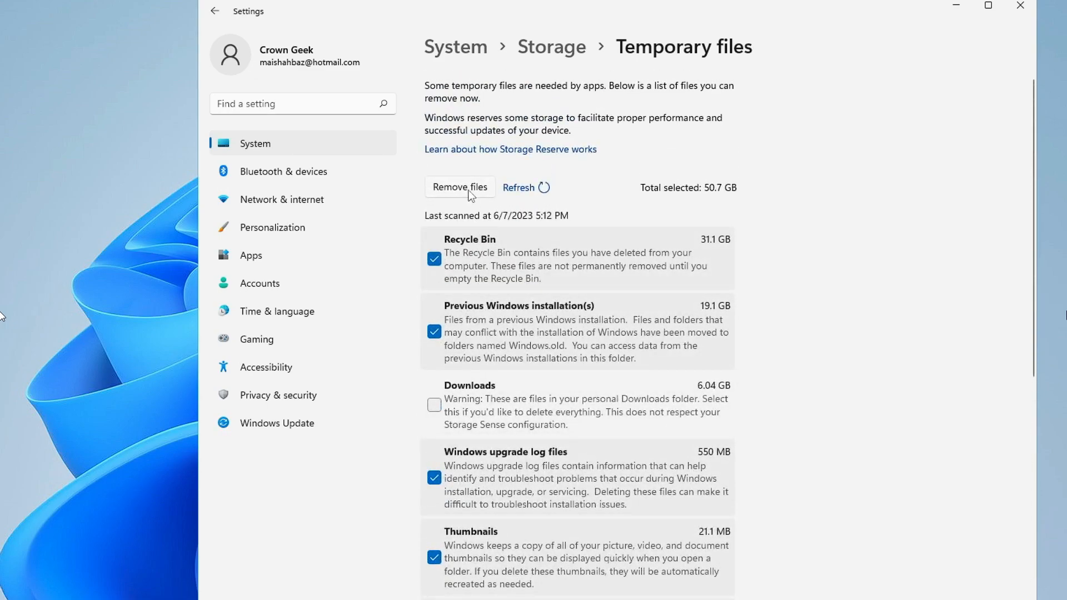
mouse_move(691, 200)
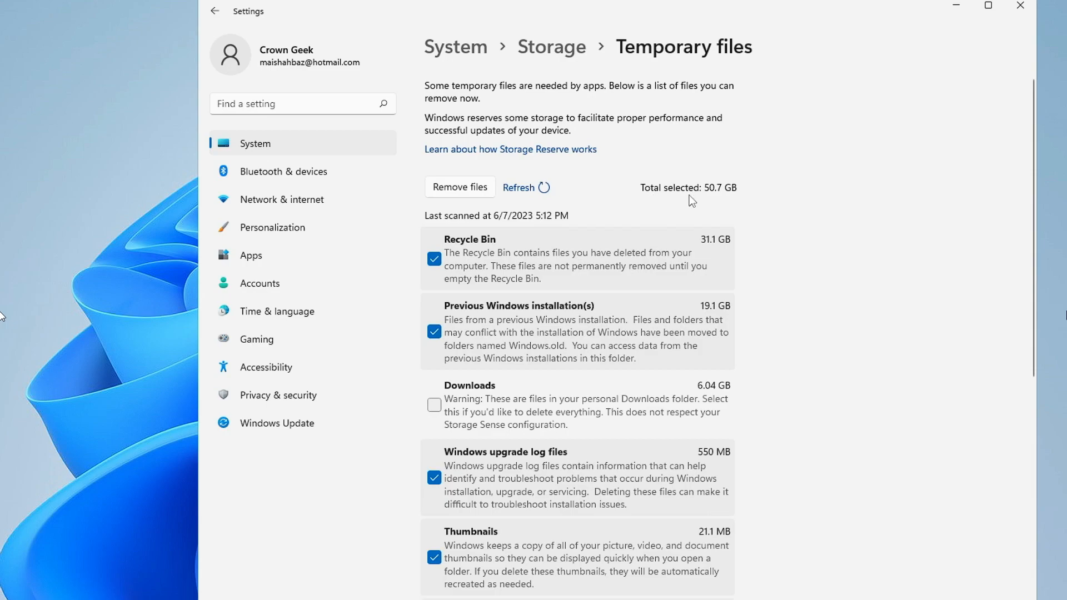
mouse_move(729, 197)
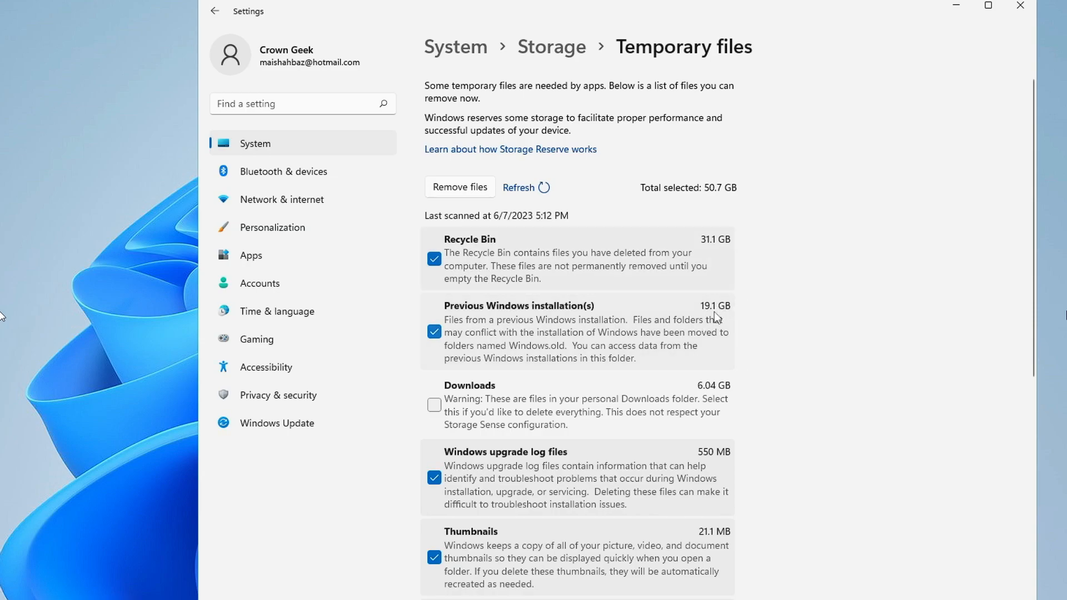
mouse_move(590, 253)
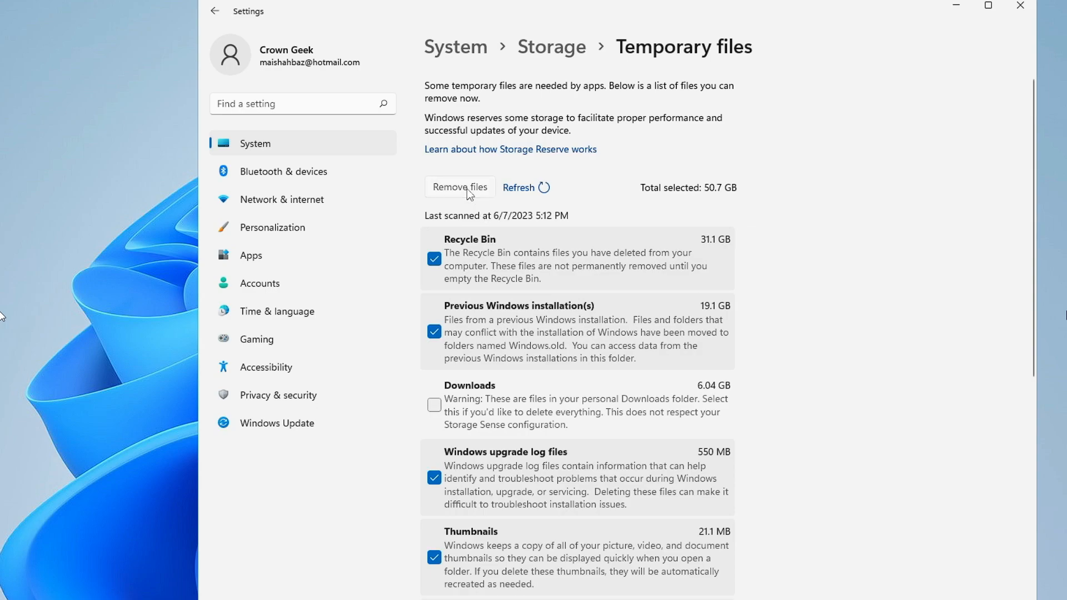
- Remove the 50.7 GB of selected temporary files
left_click(460, 187)
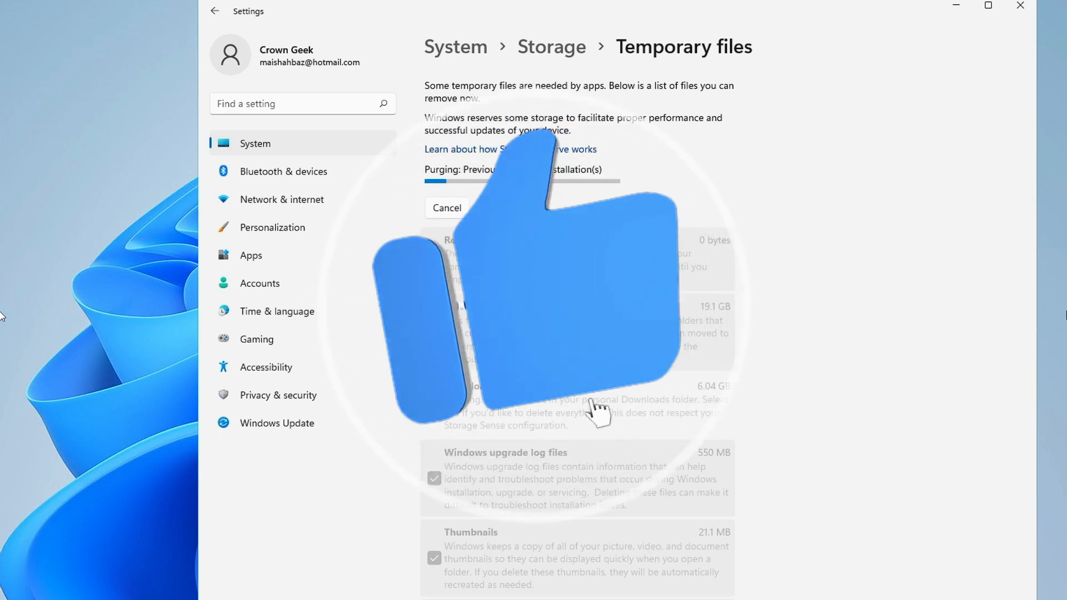
- Click in the Temporary files list while previous Windows installations are purged
left_click(434, 405)
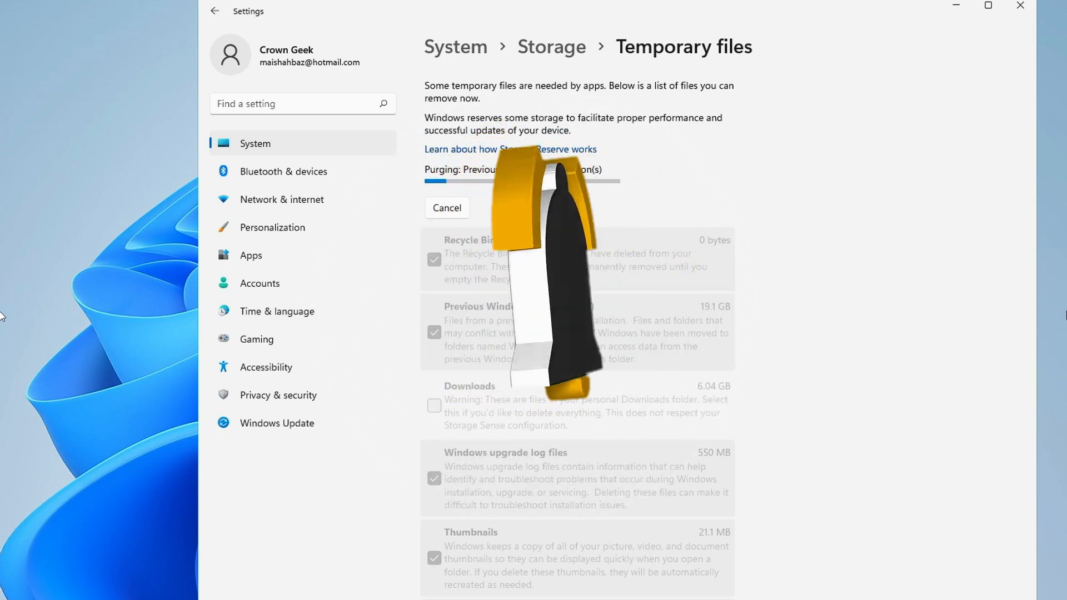